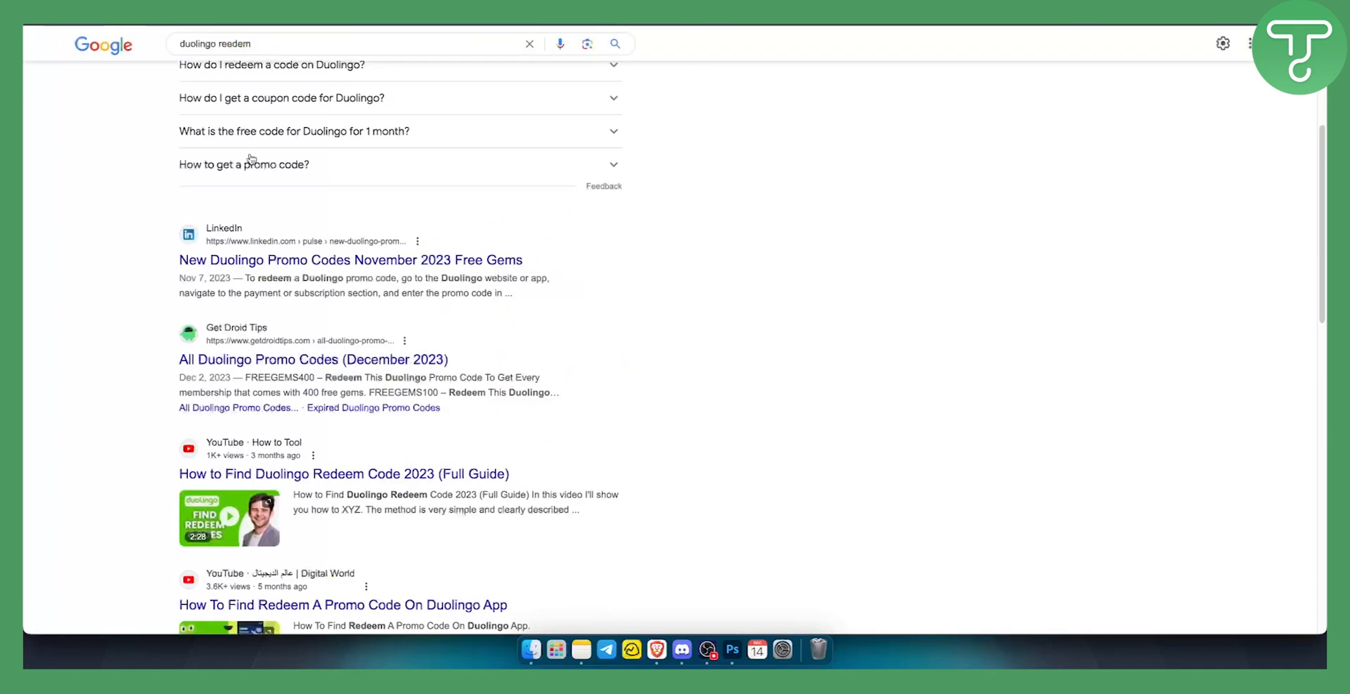
Scroll the 'duolingo redeem' results so the Promo Code FAQ link is at the top
{"action": "scroll", "scroll_direction": "up", "scroll_amount": 3}
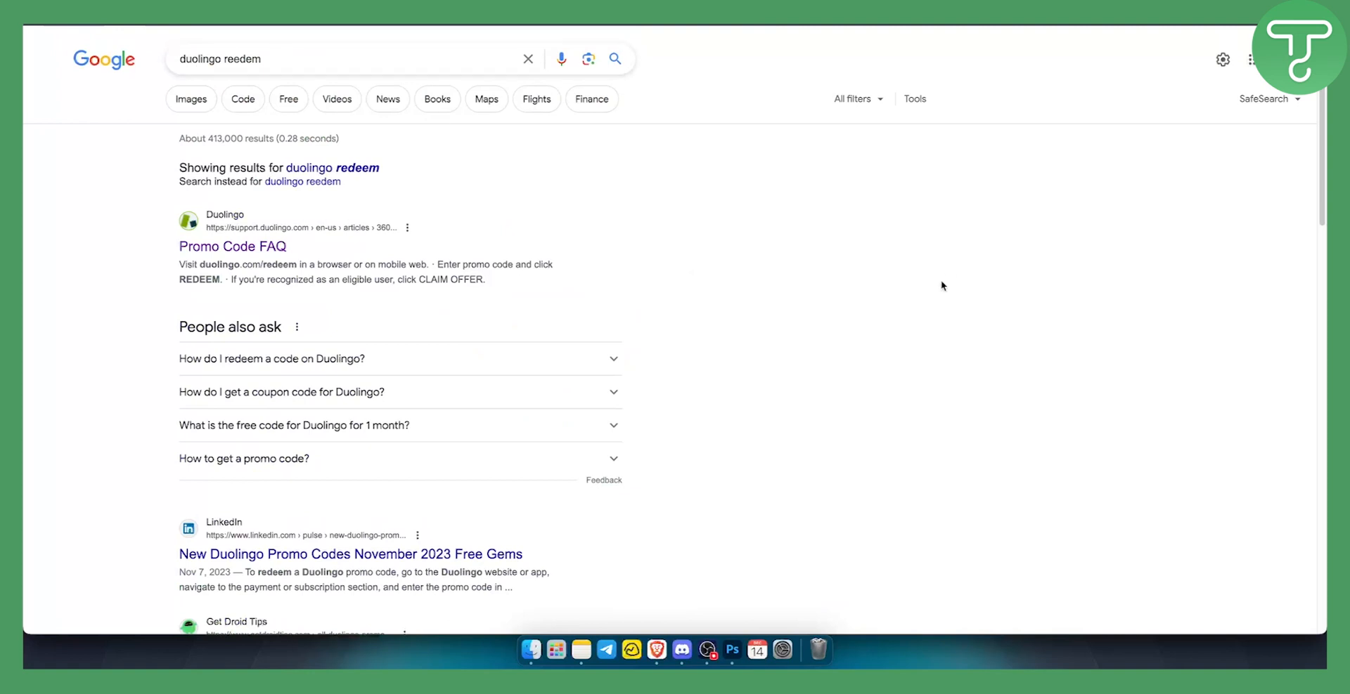
{"action": "scroll", "scroll_direction": "down", "scroll_amount": 3}
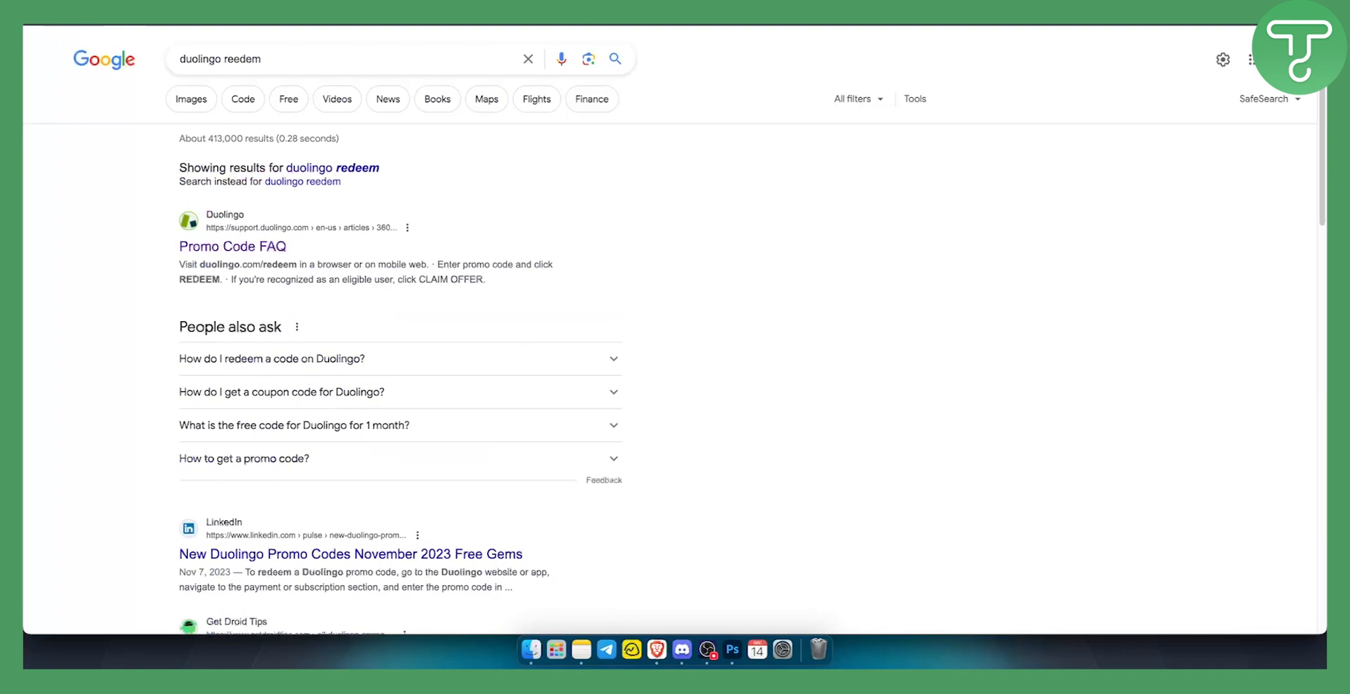
Open the Promo Code FAQ and highlight steps 4, 5 and 7: profile, Super plan, start learning
{"action": "left_click", "coordinate": [232, 246]}
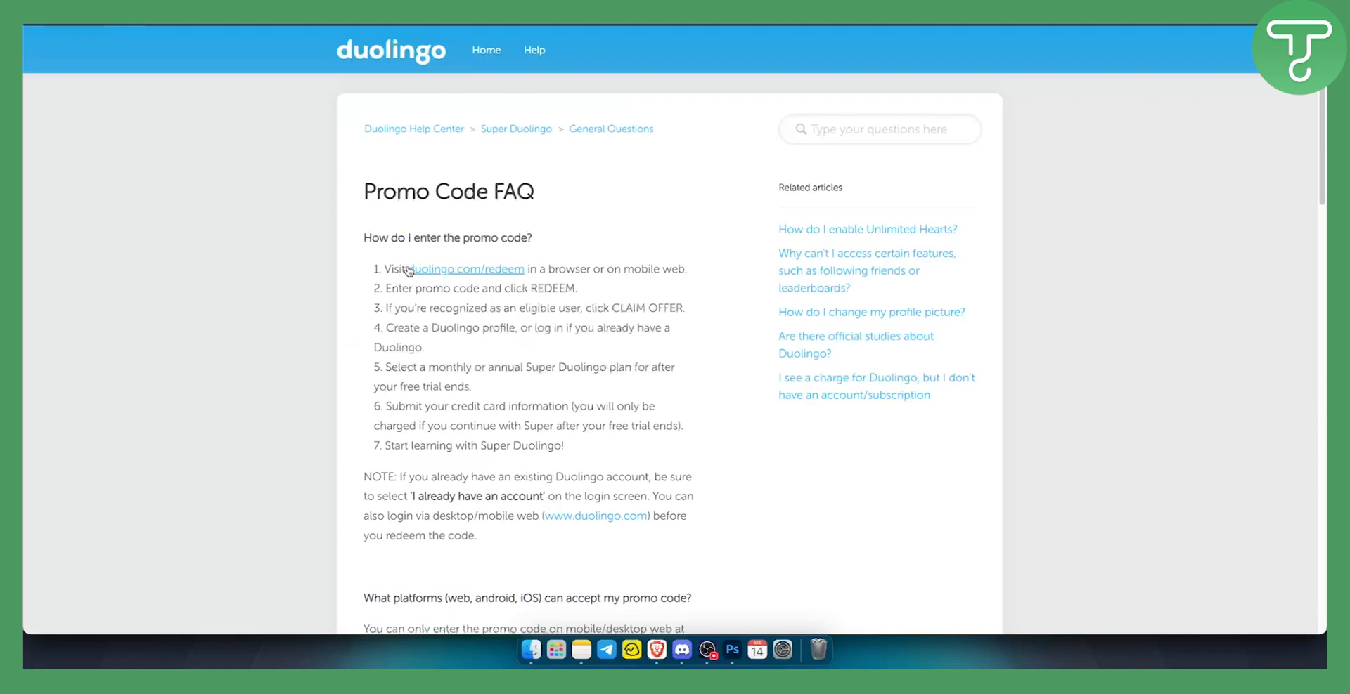
{"action": "mouse_move", "coordinate": [507, 273]}
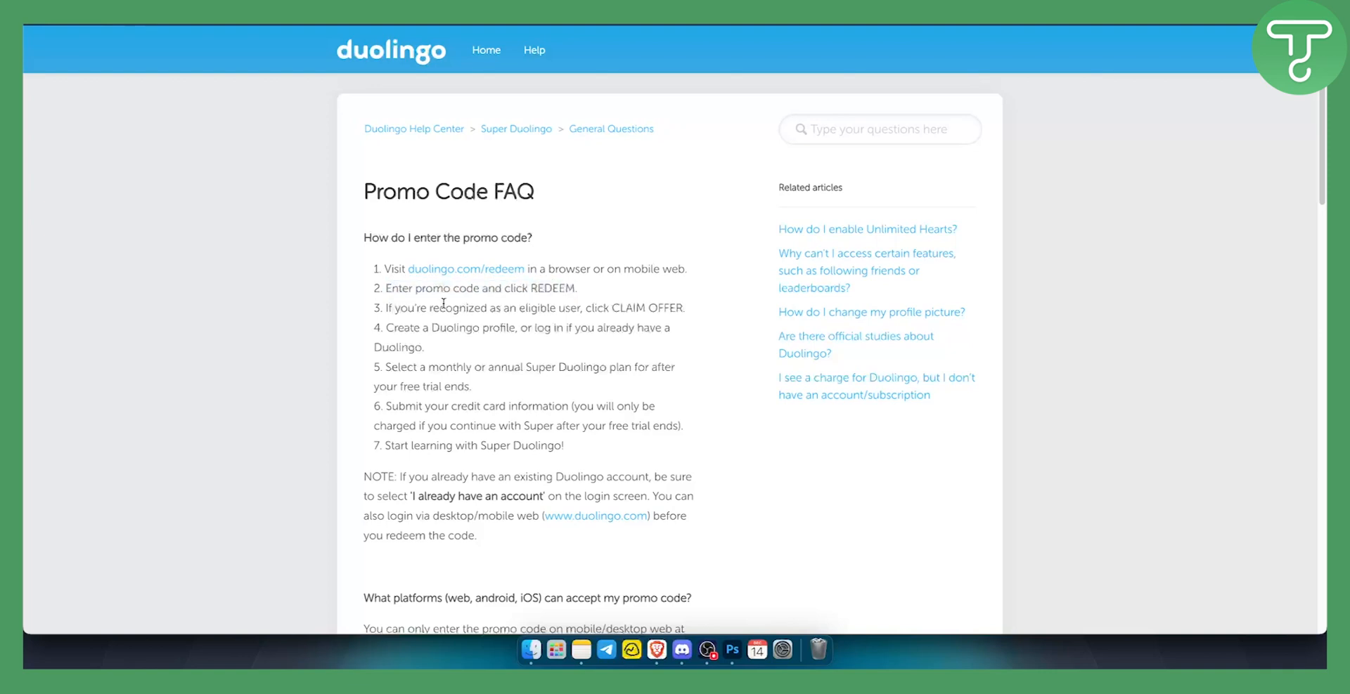
{"action": "mouse_move", "coordinate": [529, 318]}
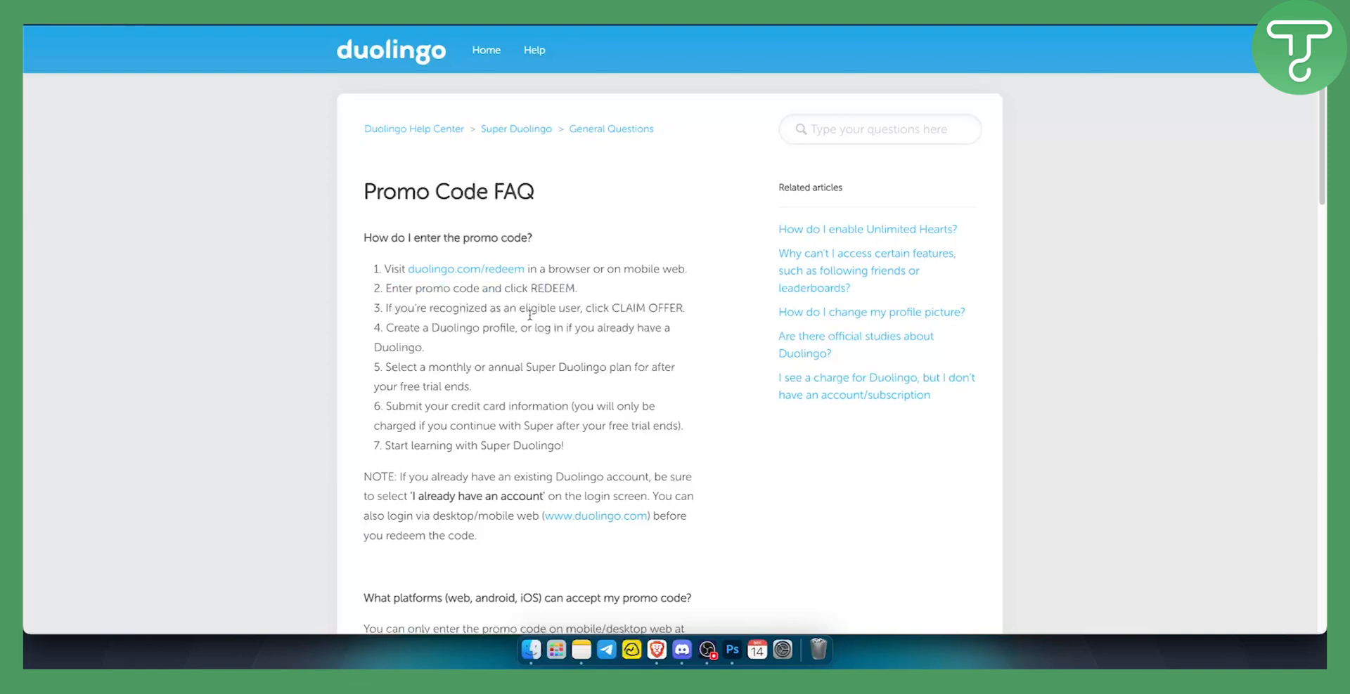
{"action": "mouse_move", "coordinate": [390, 327]}
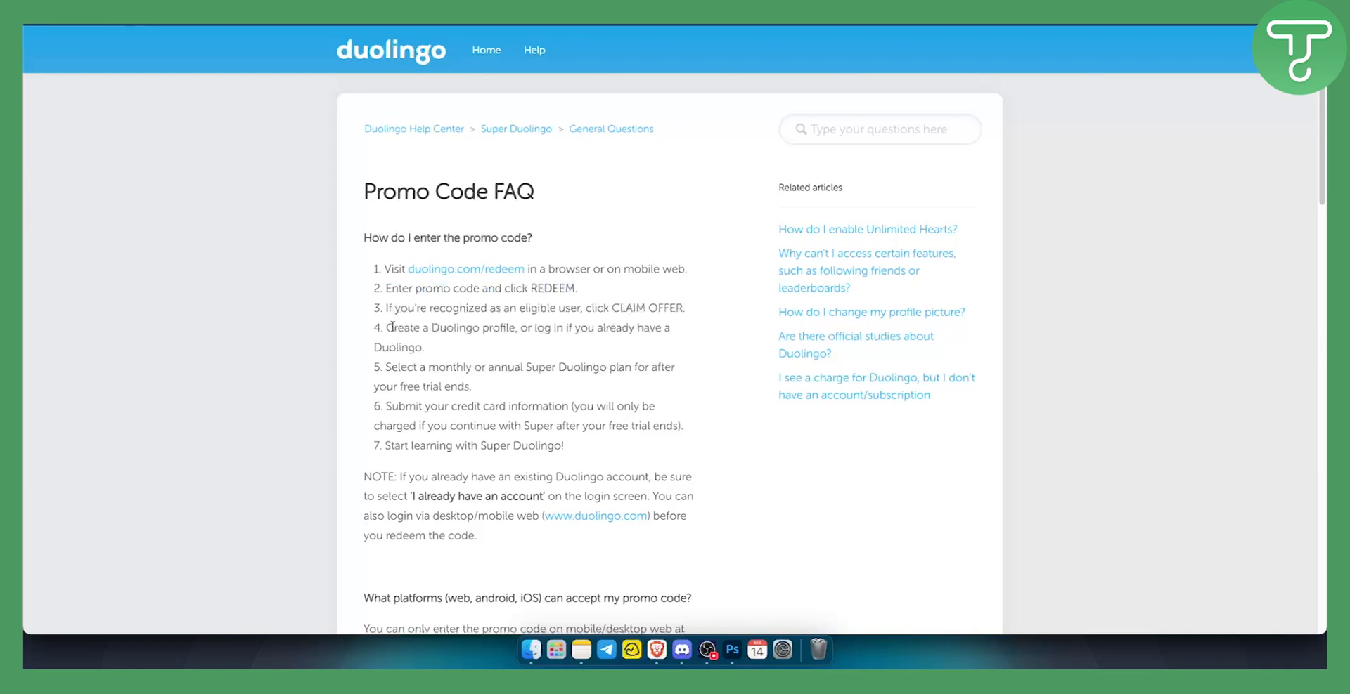
{"action": "left_click_drag", "start_coordinate": [386, 327], "coordinate": [568, 328]}
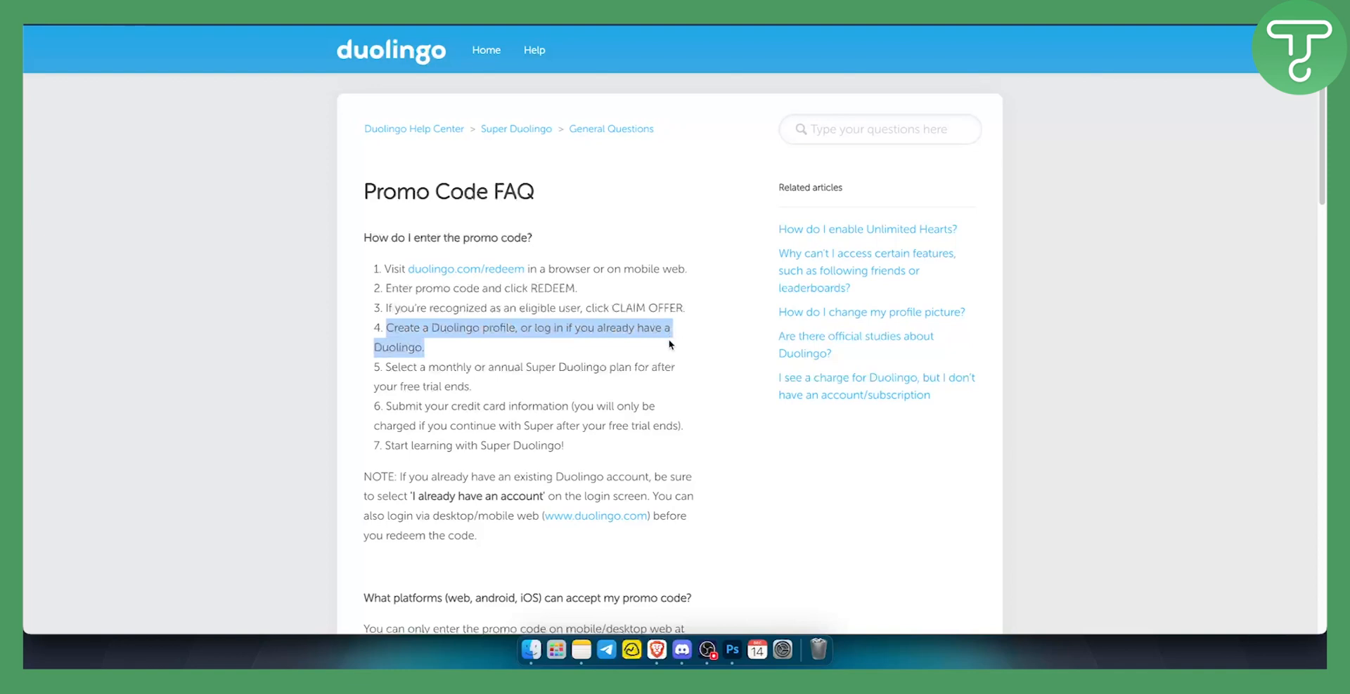
{"action": "left_click", "coordinate": [387, 367]}
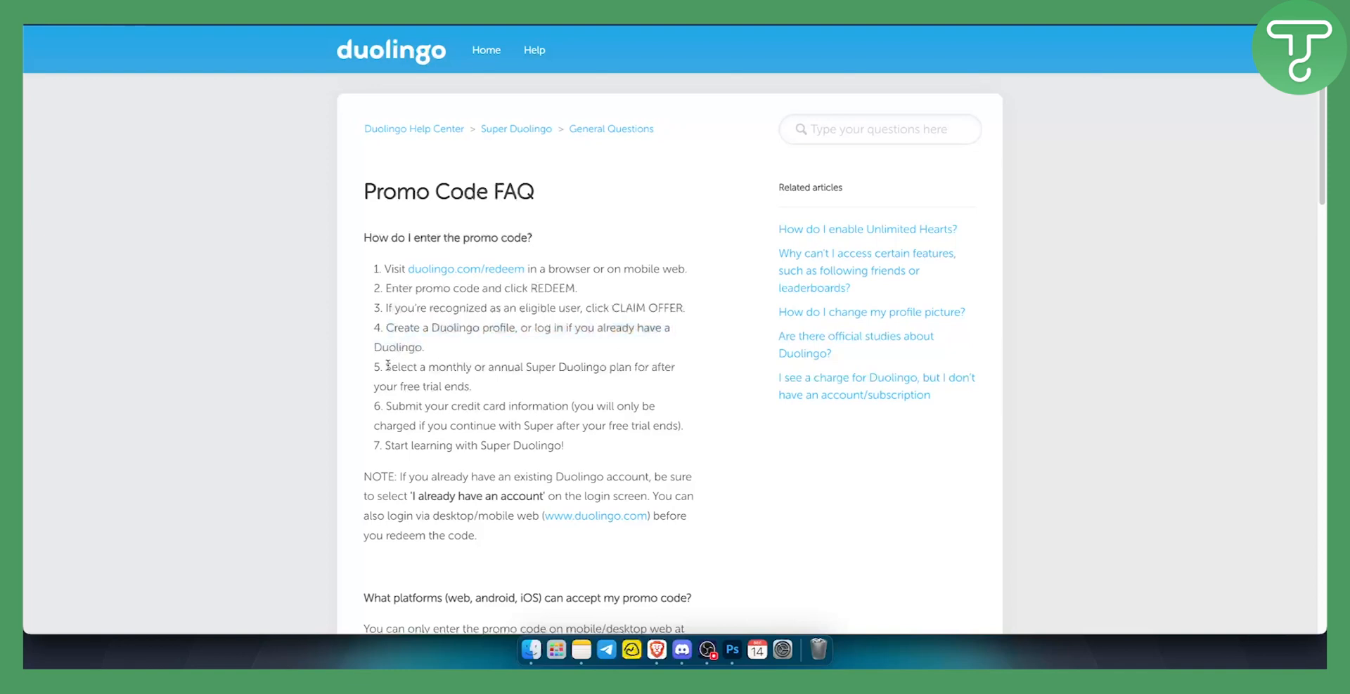
{"action": "left_click_drag", "start_coordinate": [386, 367], "coordinate": [644, 367]}
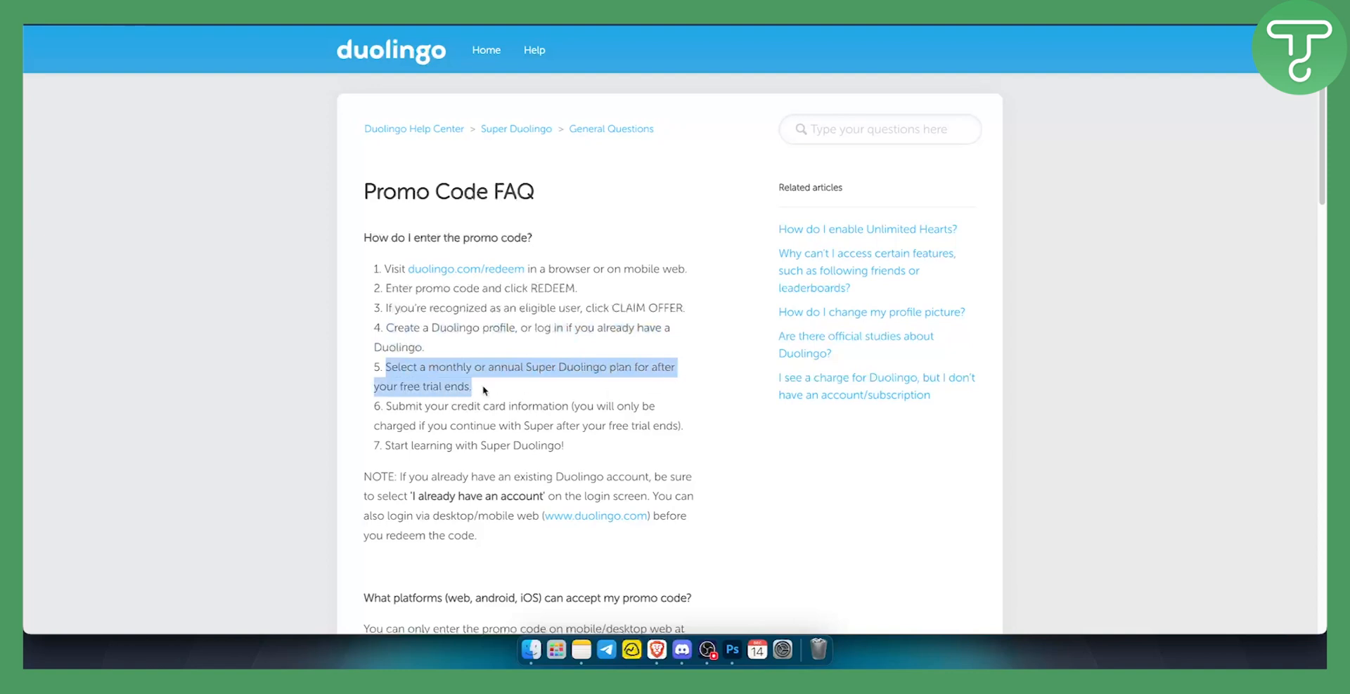
{"action": "mouse_move", "coordinate": [428, 406]}
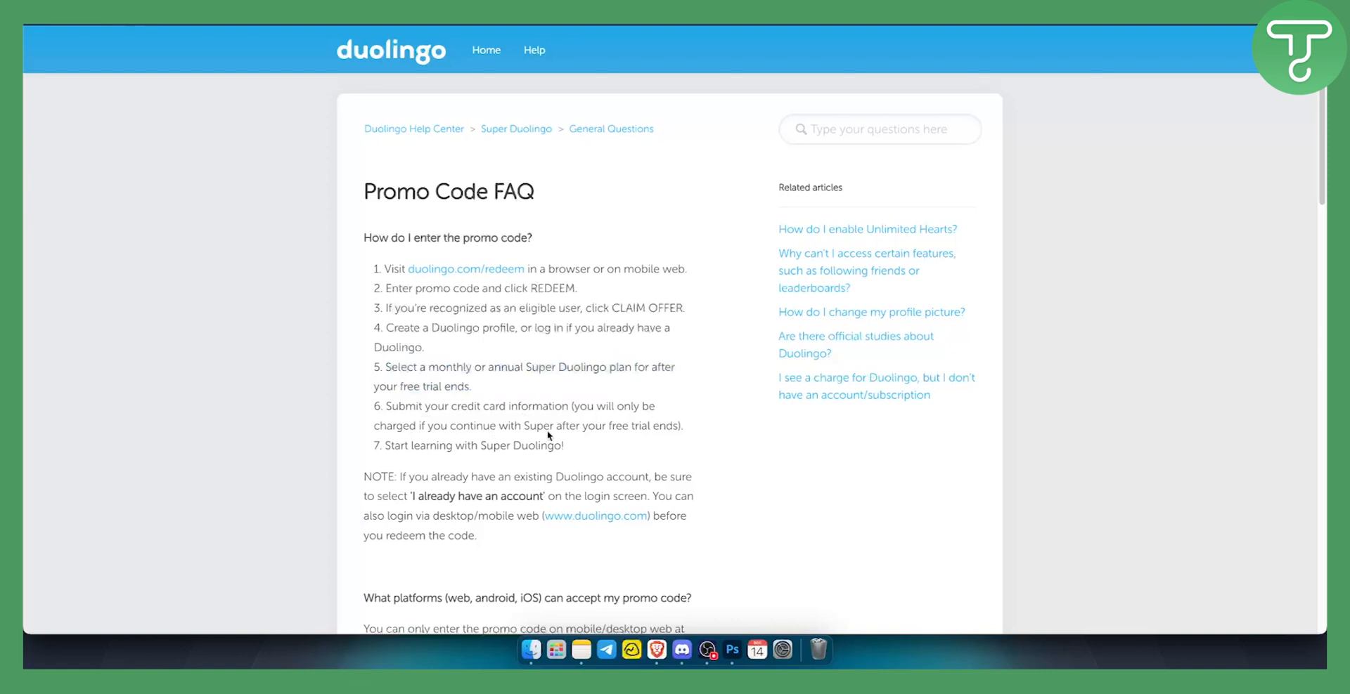
{"action": "mouse_move", "coordinate": [579, 449]}
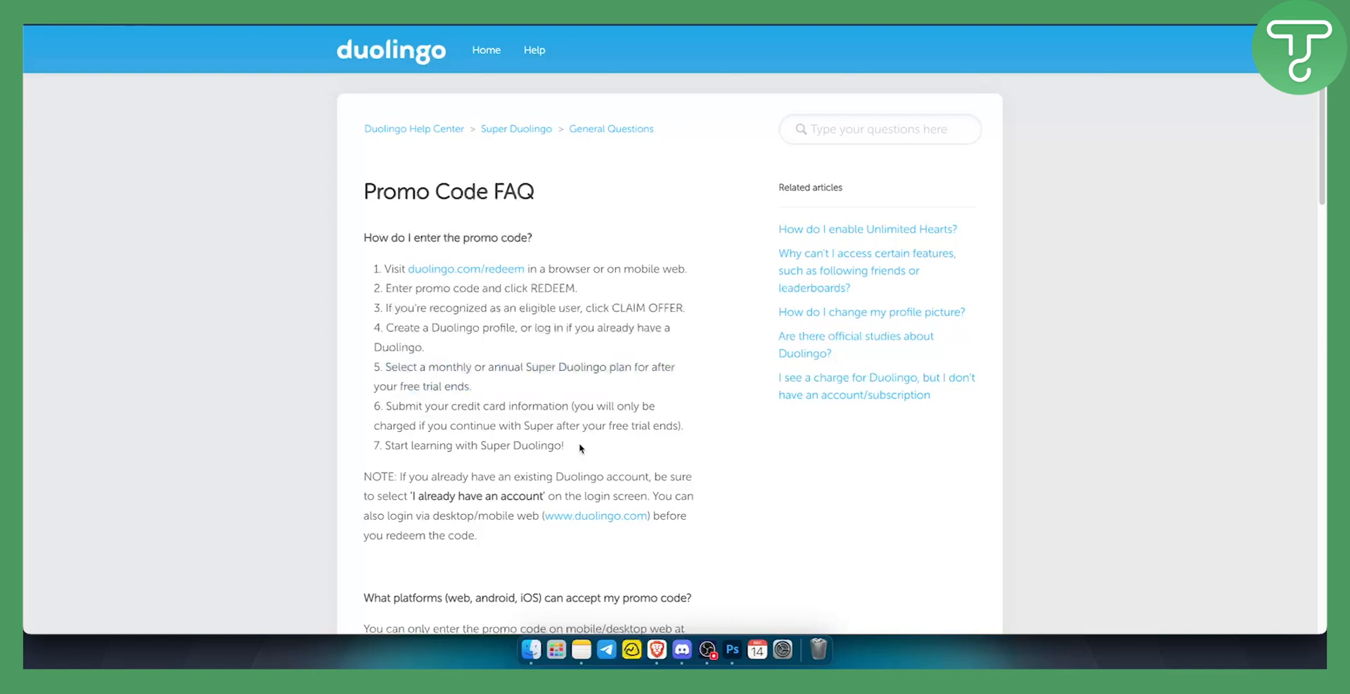
{"action": "triple_click", "coordinate": [472, 446]}
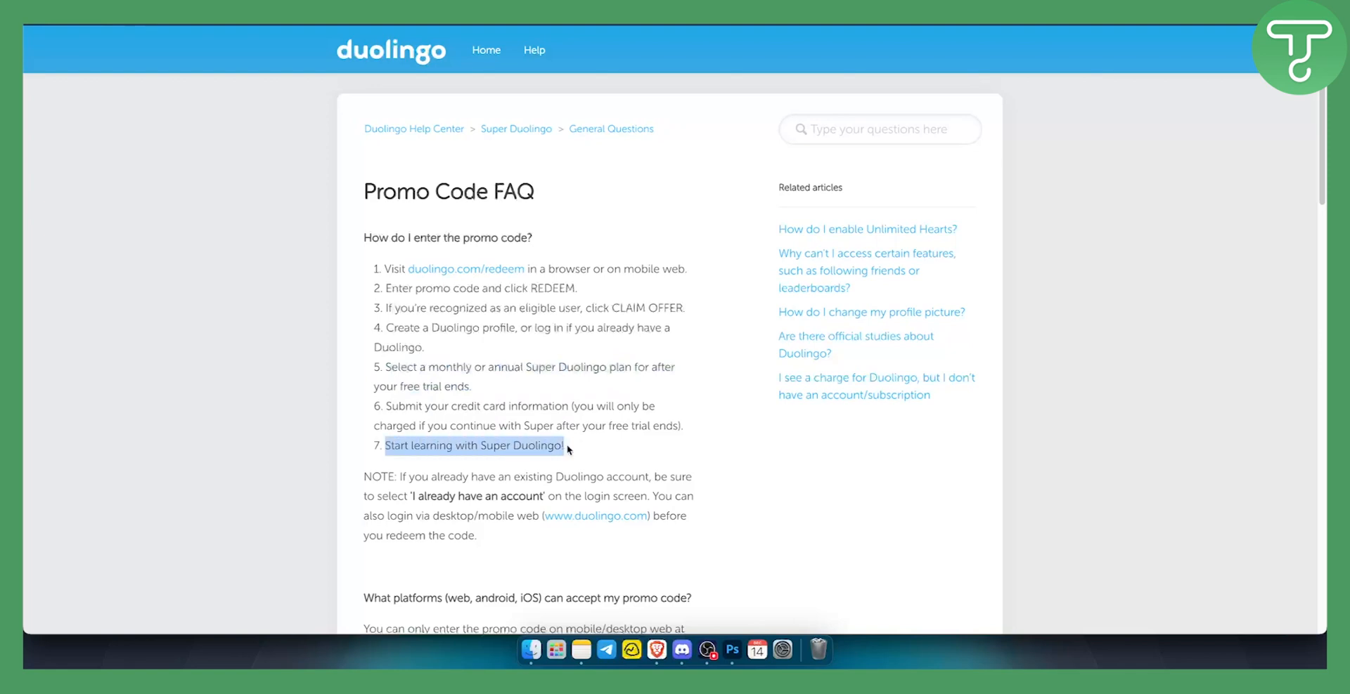
{"action": "scroll", "scroll_direction": "down", "scroll_amount": 3}
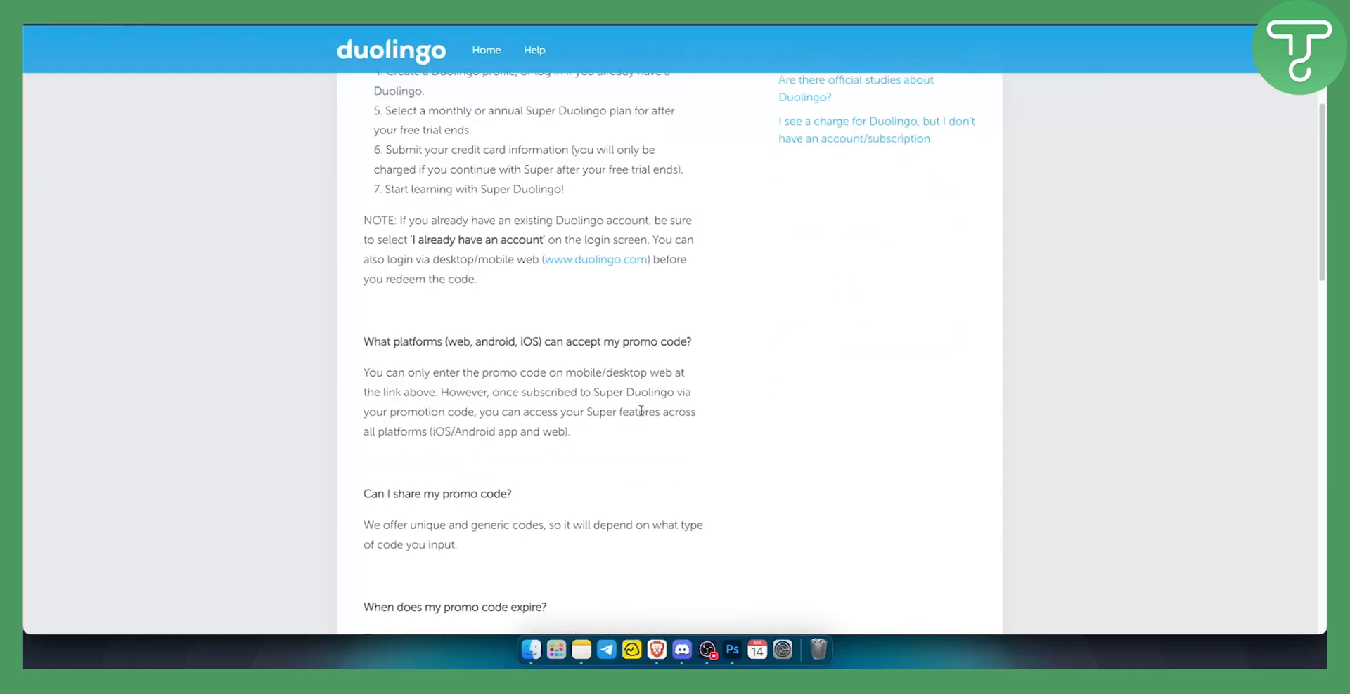
Highlight that promo codes only work on mobile/desktop web, then reach the sharing and expiry answers
{"action": "left_click_drag", "start_coordinate": [362, 373], "coordinate": [557, 373]}
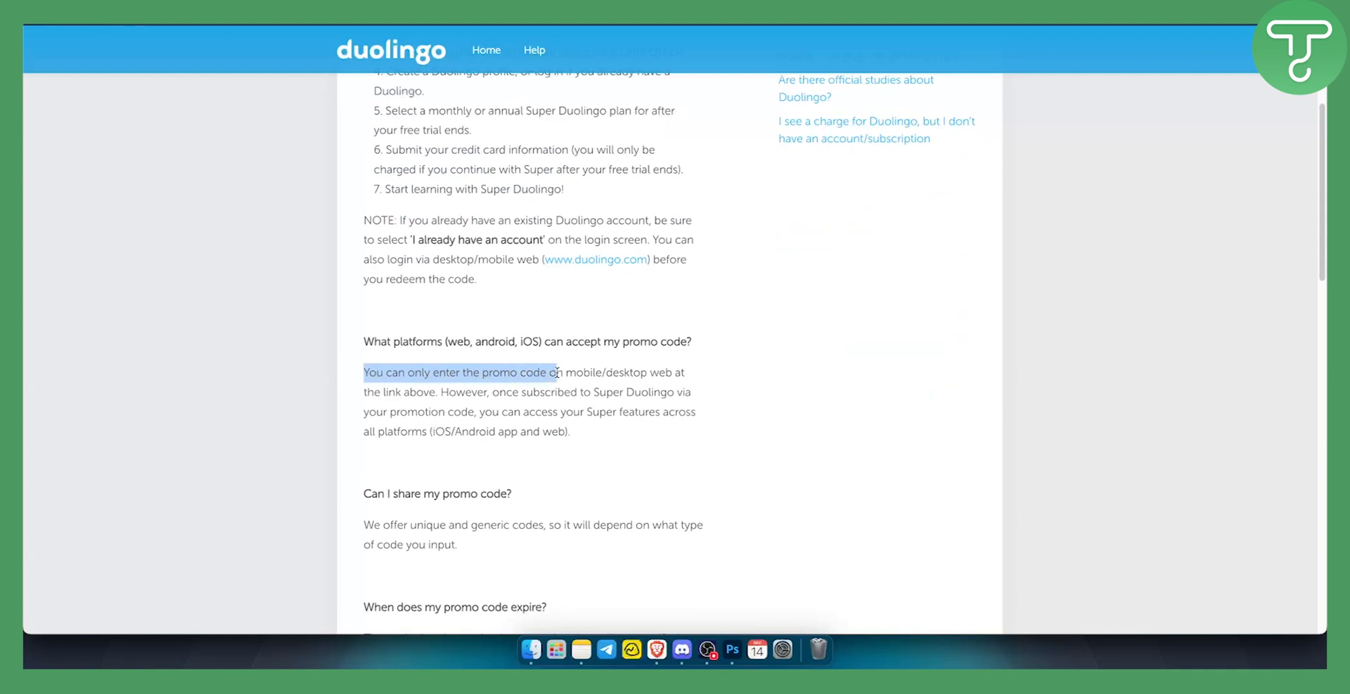
{"action": "left_click_drag", "start_coordinate": [557, 372], "coordinate": [543, 391]}
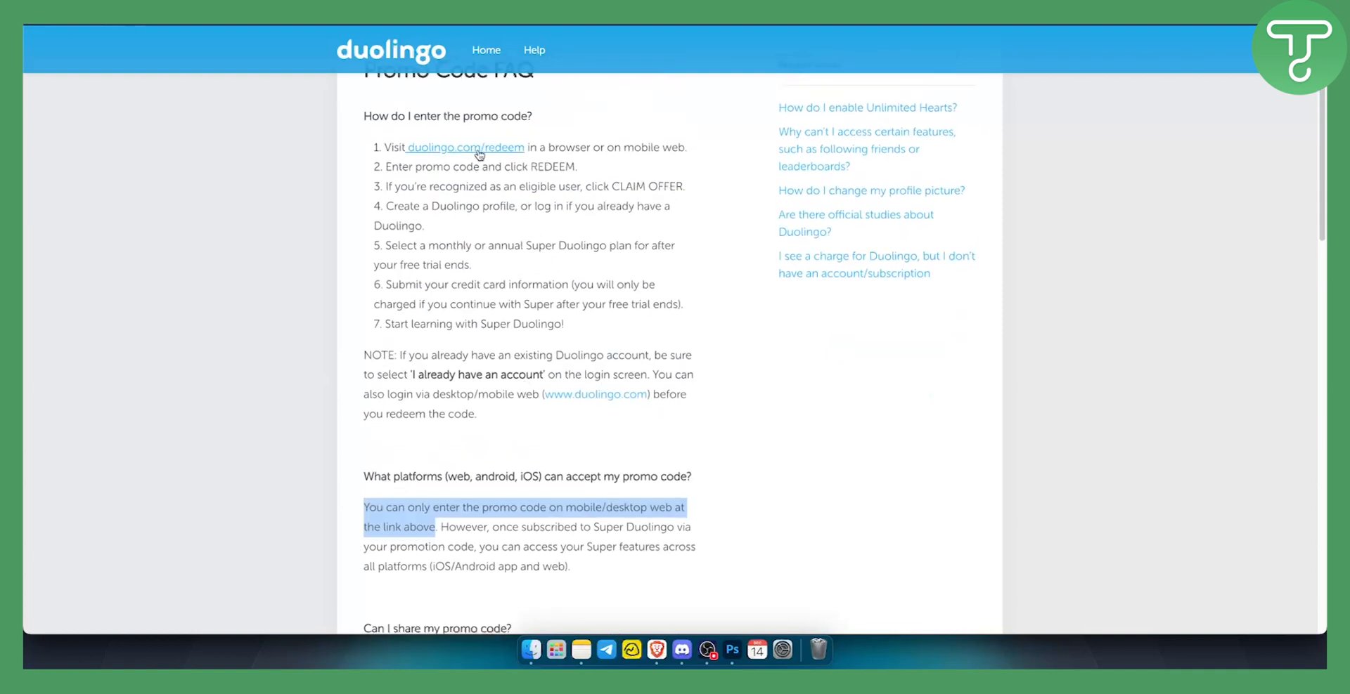
{"action": "scroll", "scroll_direction": "down", "scroll_amount": 3}
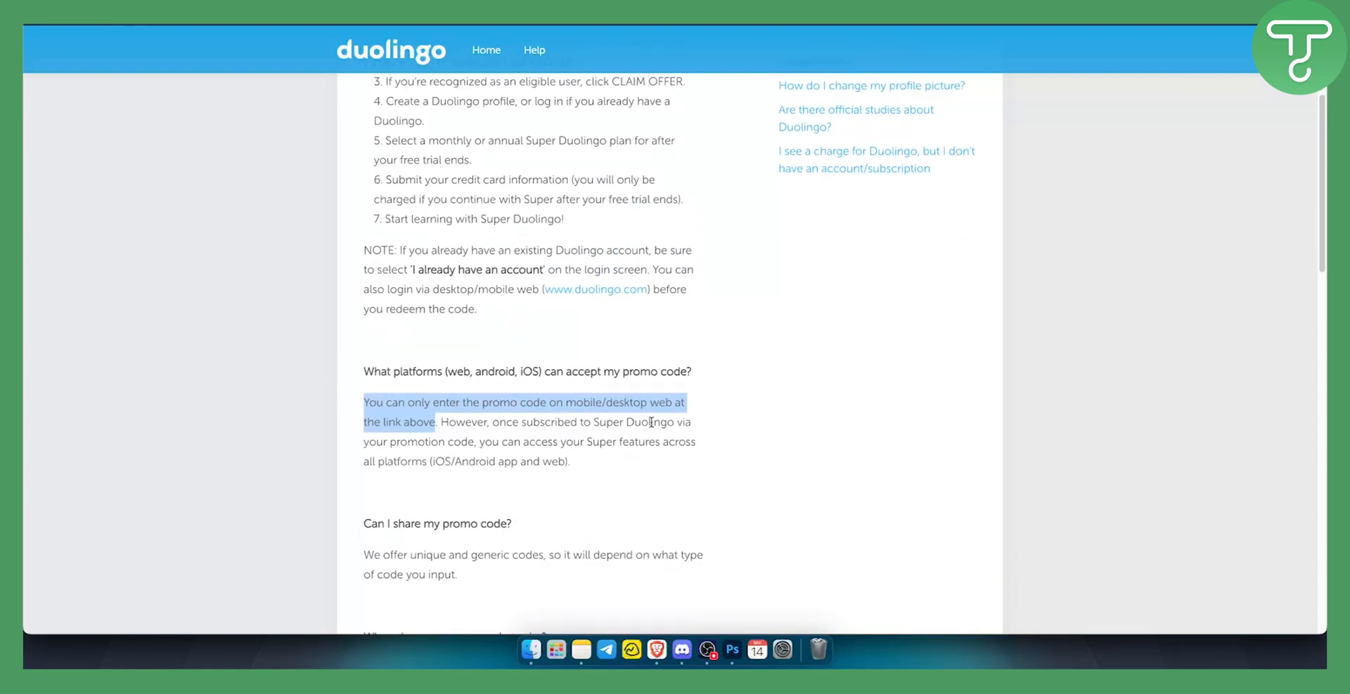
{"action": "left_click", "coordinate": [506, 442]}
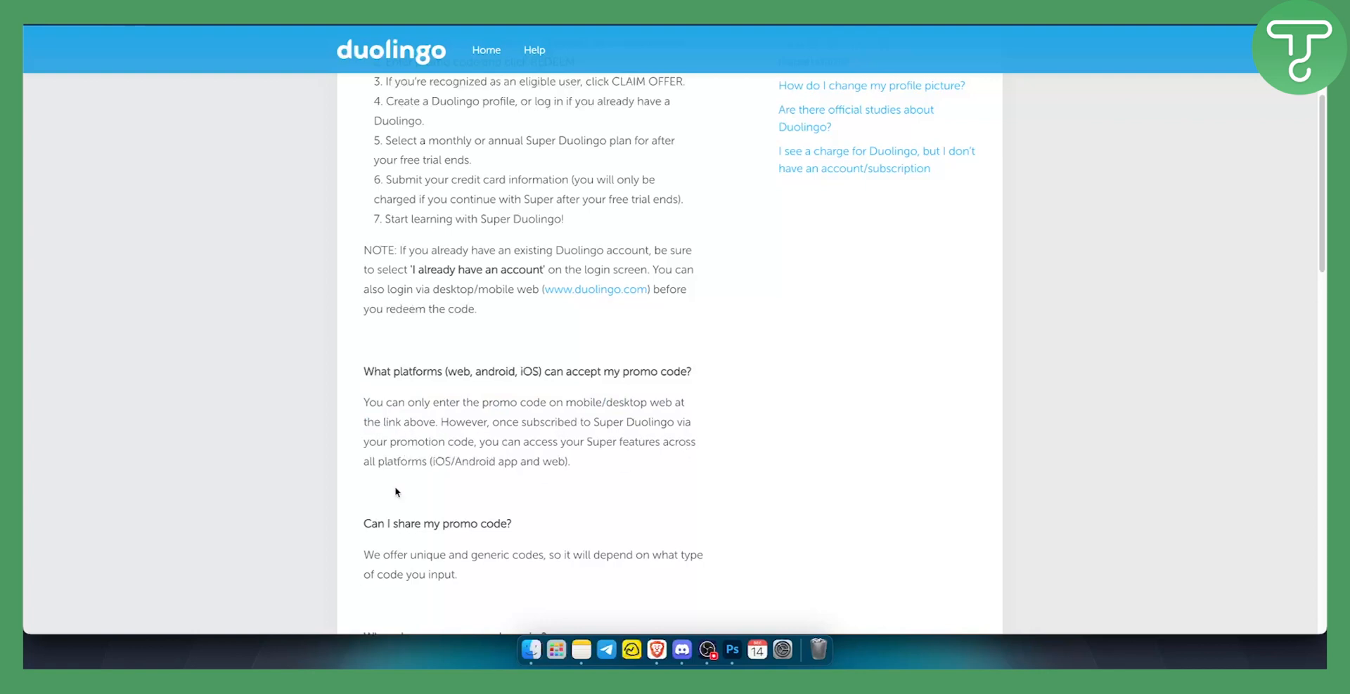
{"action": "mouse_move", "coordinate": [402, 492]}
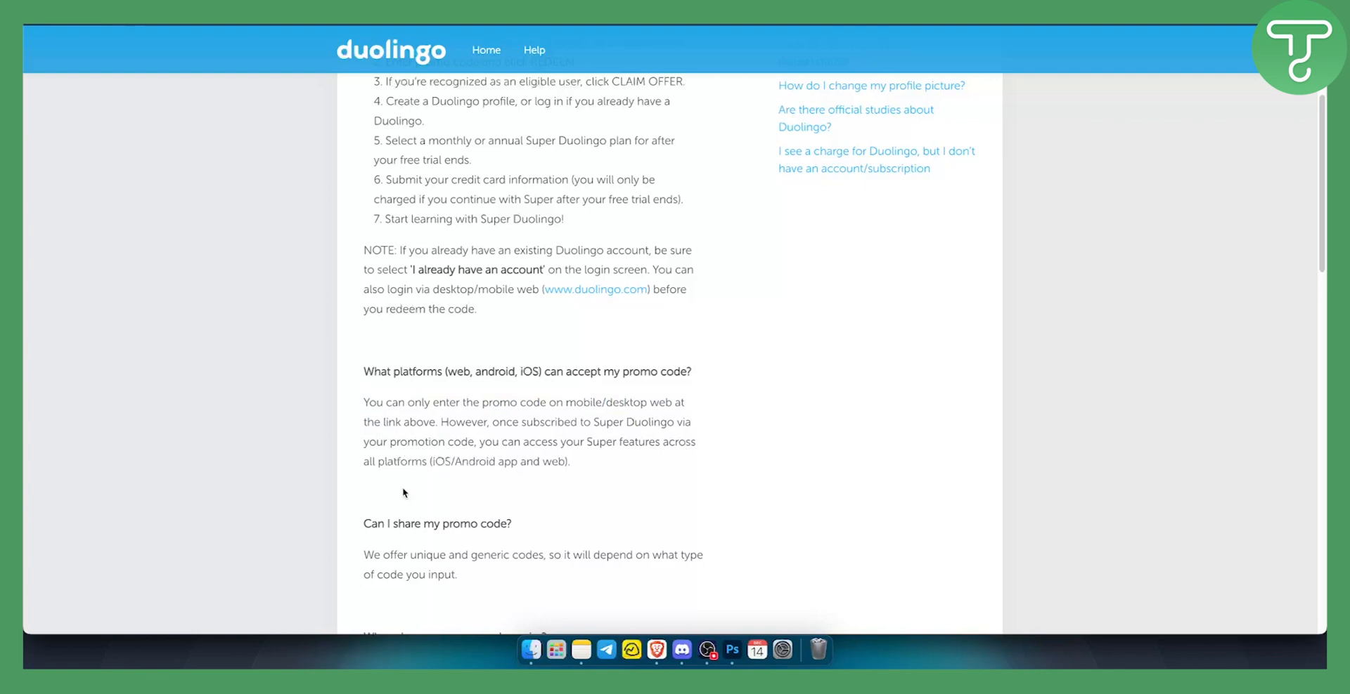
{"action": "scroll", "scroll_direction": "down", "scroll_amount": 3}
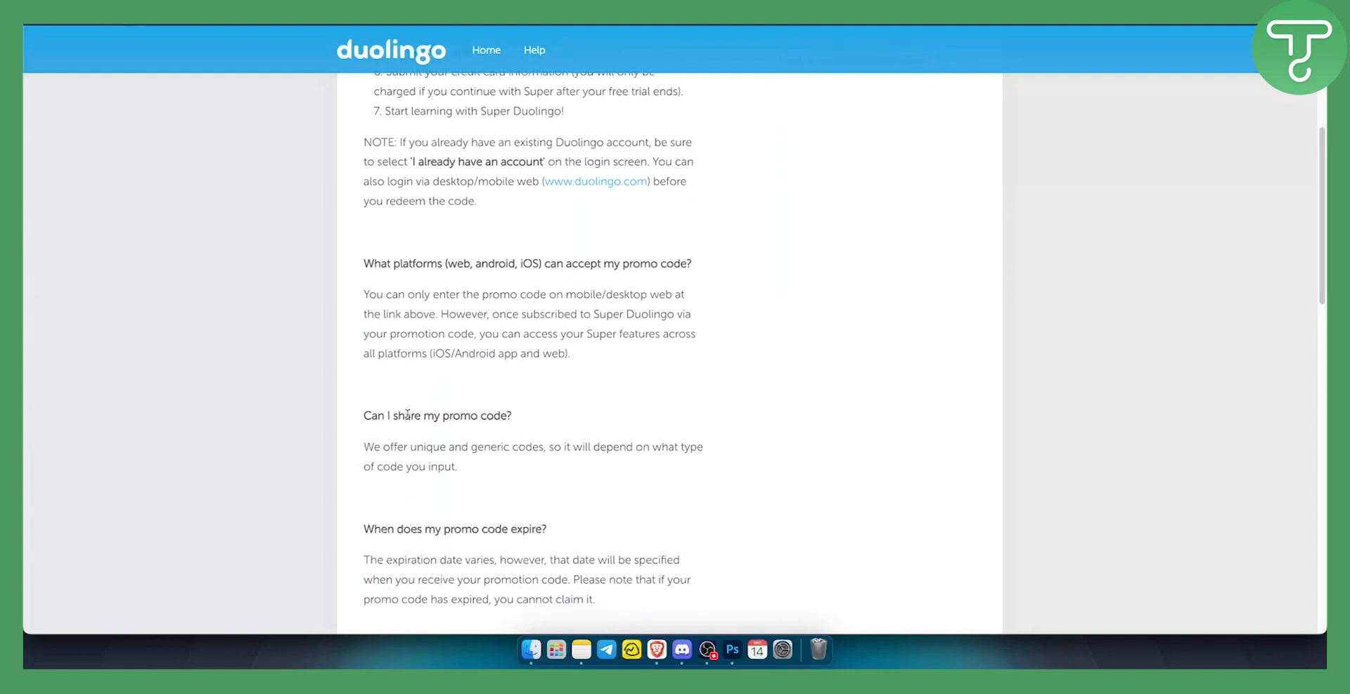
{"action": "mouse_move", "coordinate": [619, 447]}
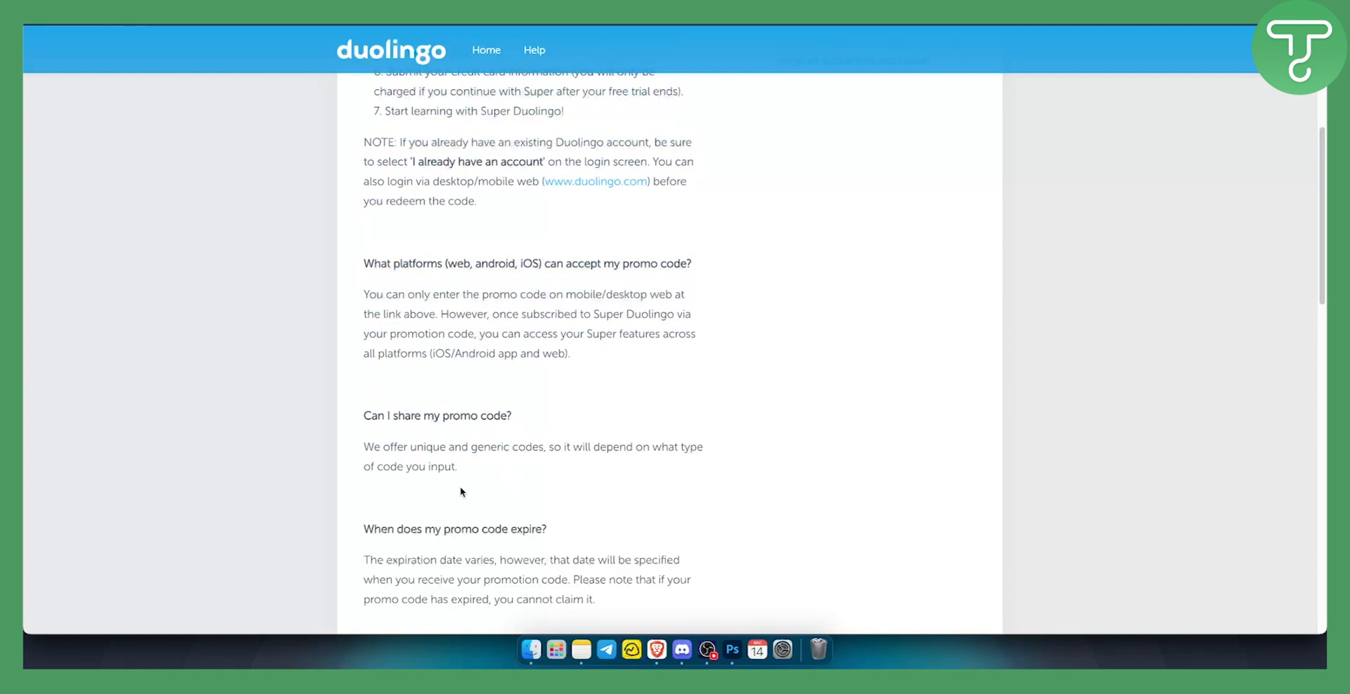
{"action": "mouse_move", "coordinate": [444, 430]}
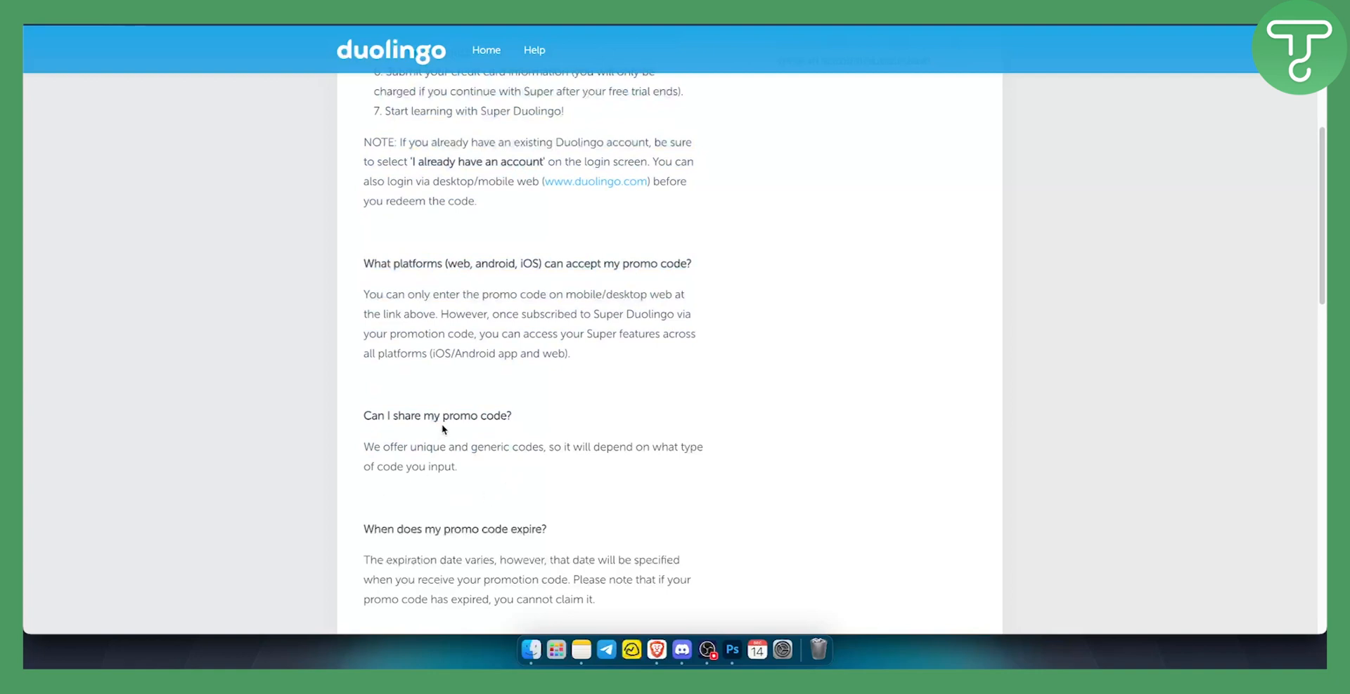
Scroll down to the 'My promo code isn't working' troubleshooting list
{"action": "scroll", "scroll_direction": "down", "scroll_amount": 3}
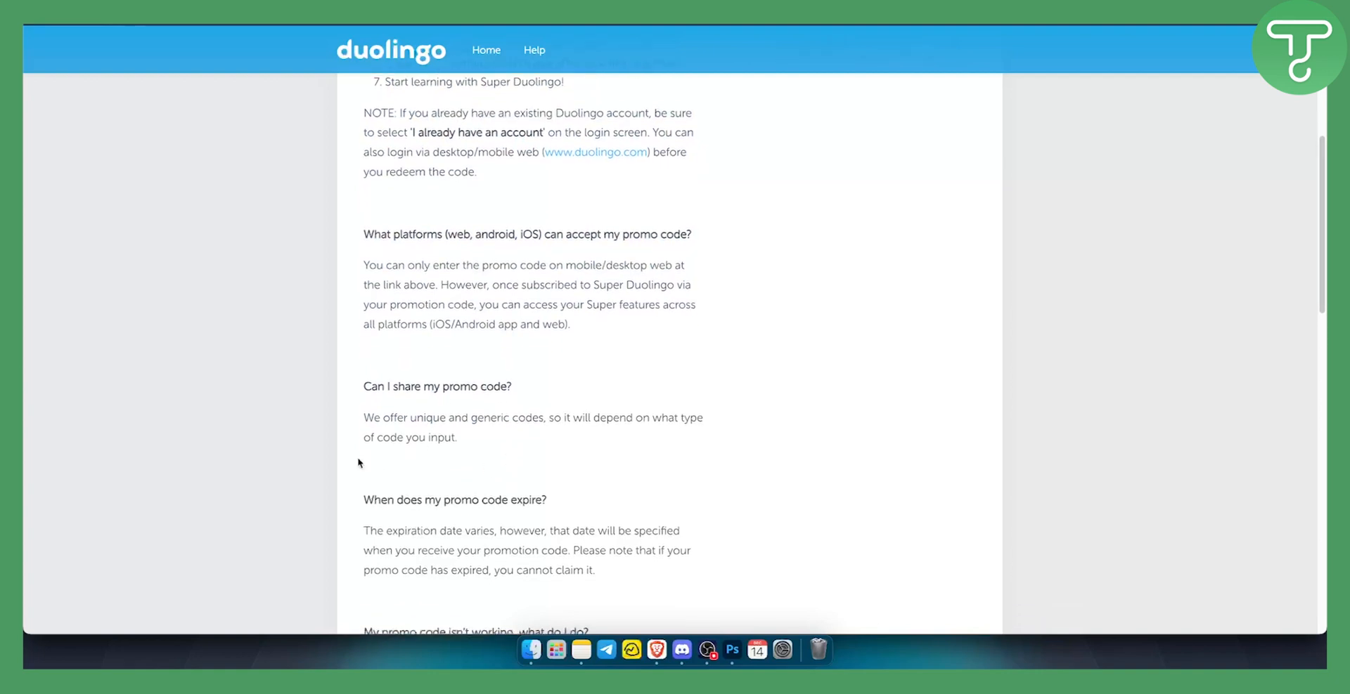
{"action": "scroll", "scroll_direction": "down", "scroll_amount": 3}
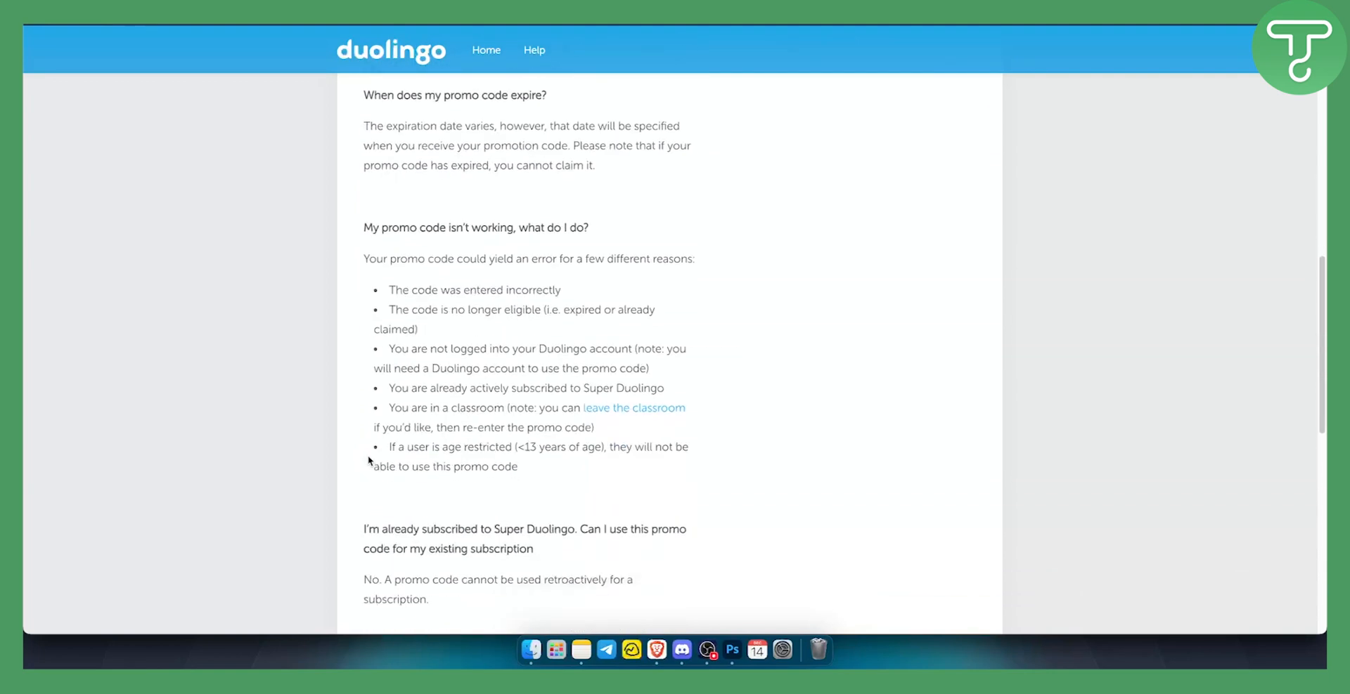
{"action": "mouse_move", "coordinate": [494, 304]}
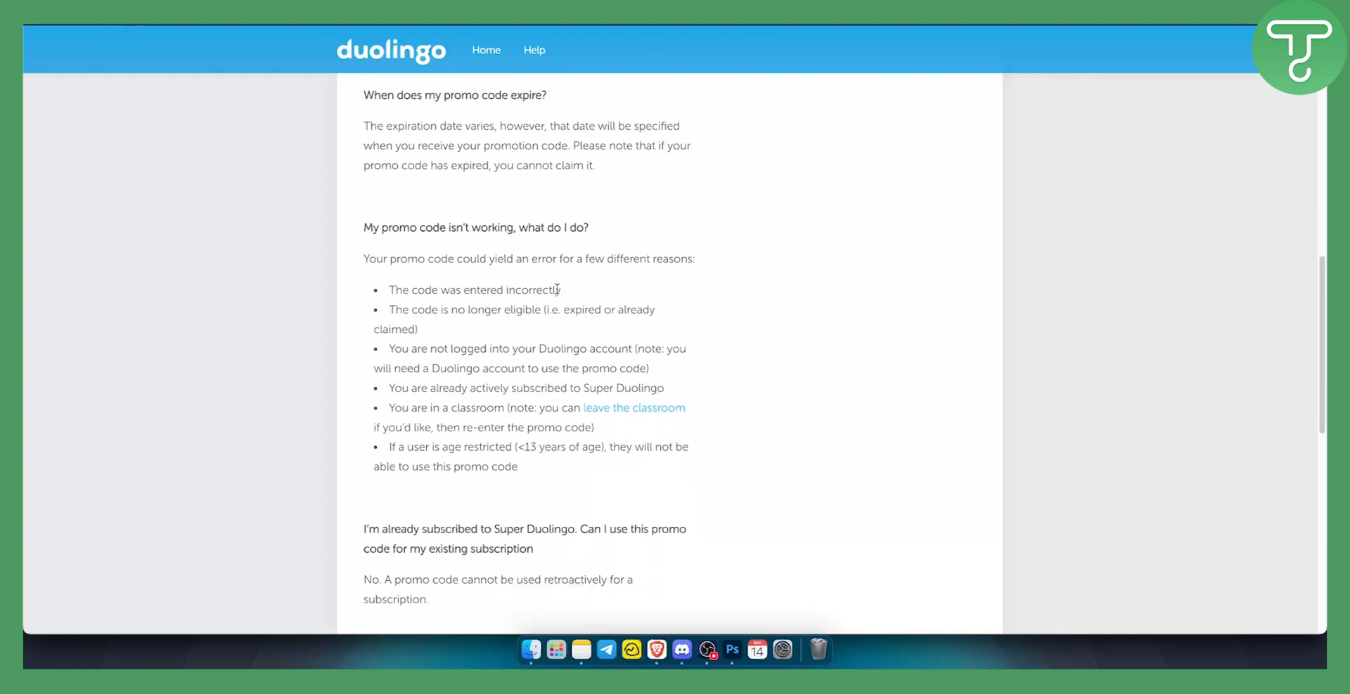
{"action": "mouse_move", "coordinate": [531, 315]}
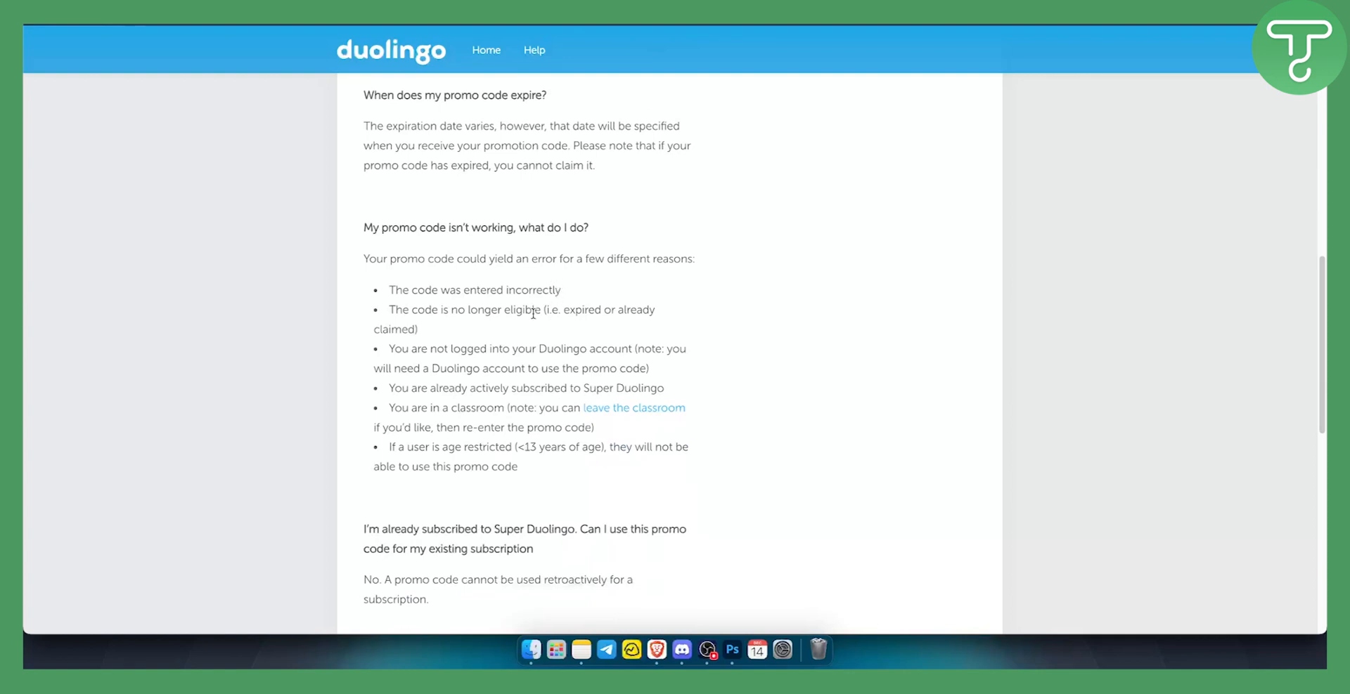